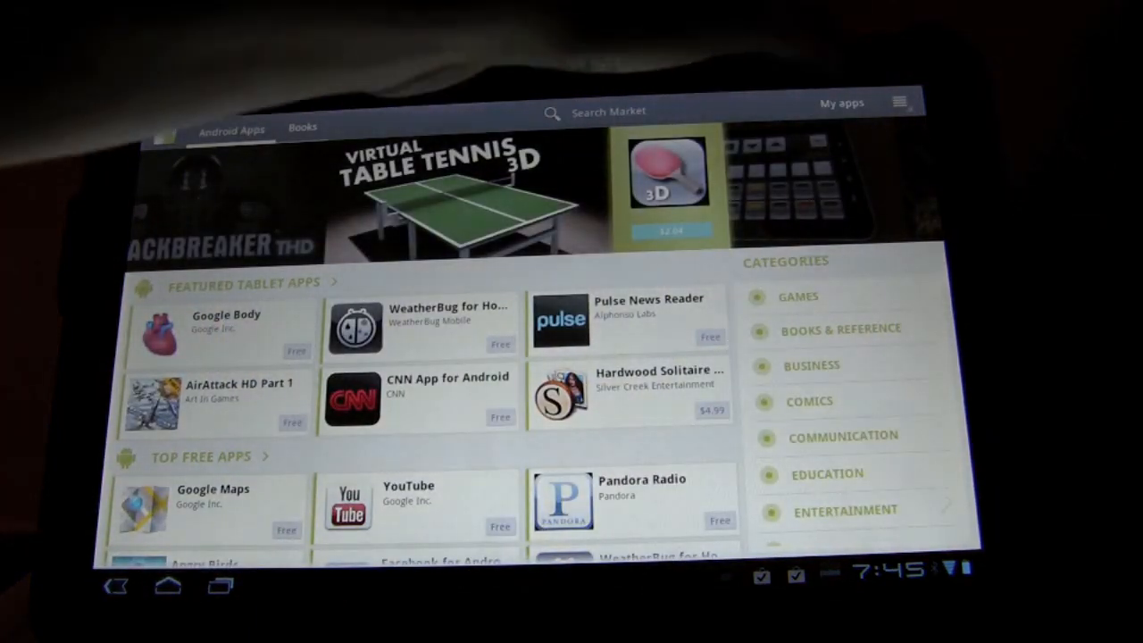
- Leave the Market for the home screen and bring up the app drawer
click(839, 102)
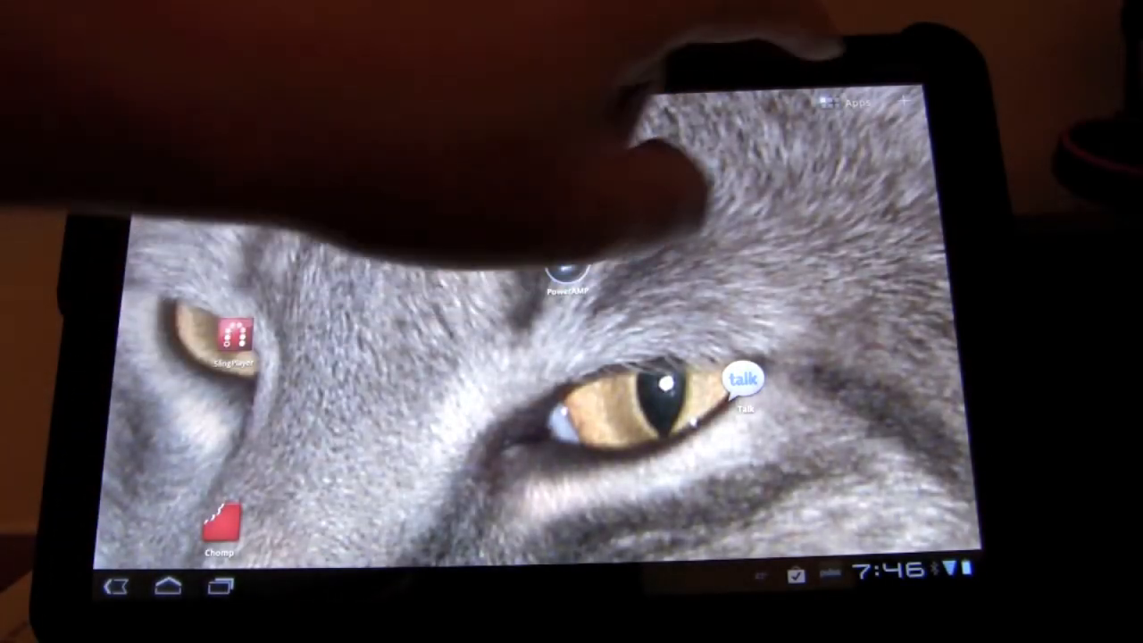
click(848, 103)
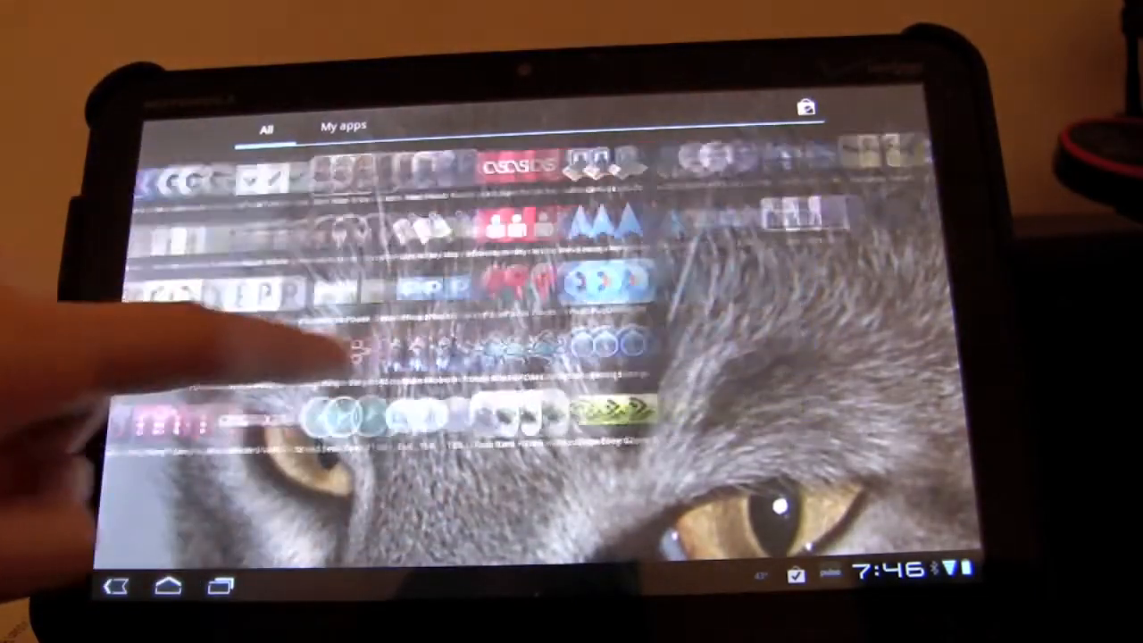